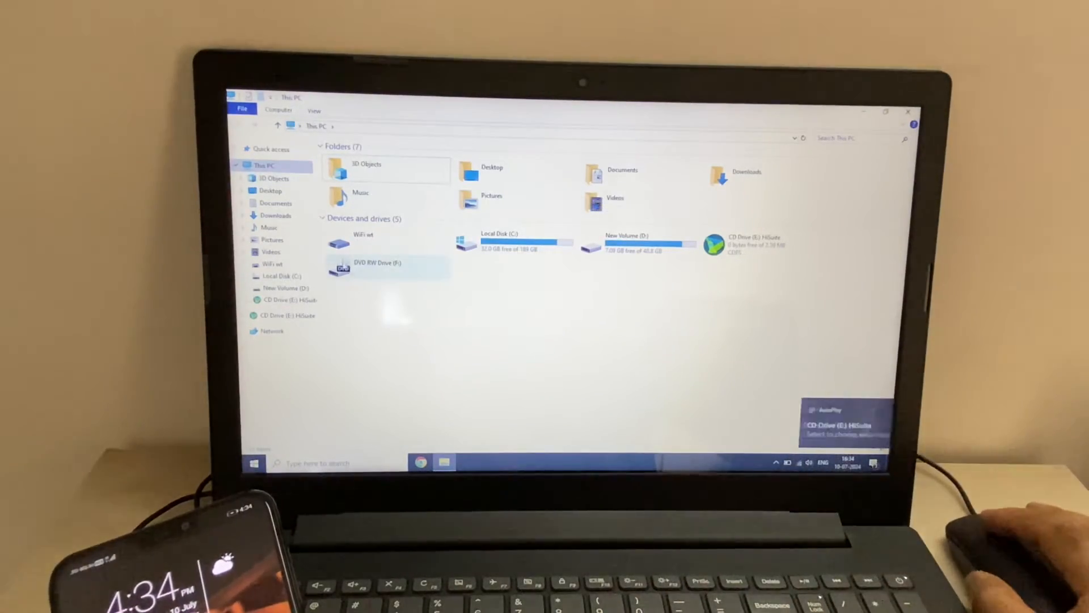
- Open the phone under Devices and drives, then select its SD card drive
{"action": "double_click", "coordinate": [362, 244]}
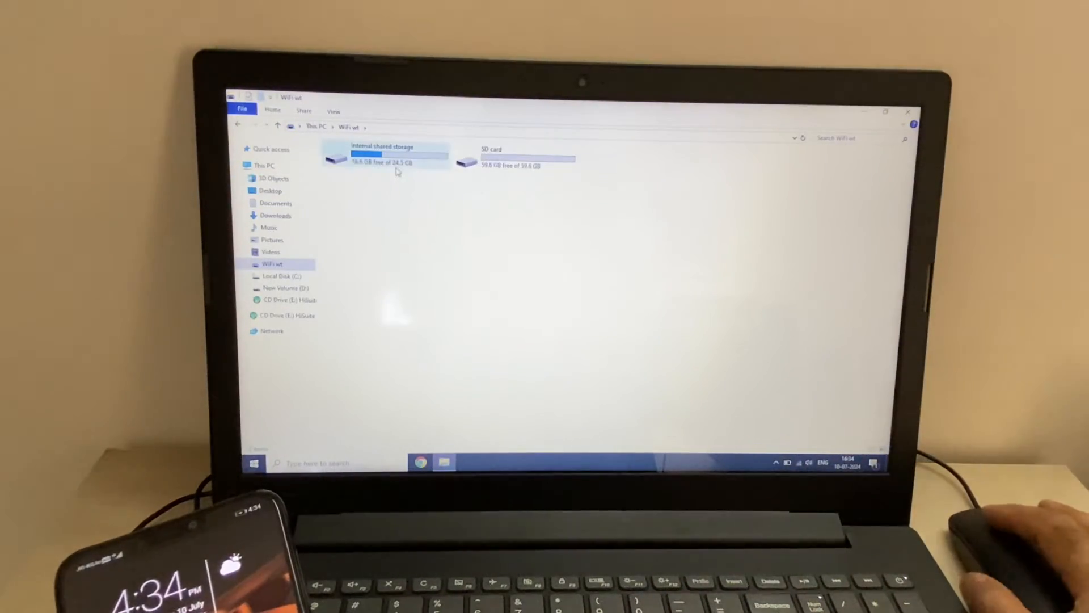
{"action": "left_click", "coordinate": [516, 156]}
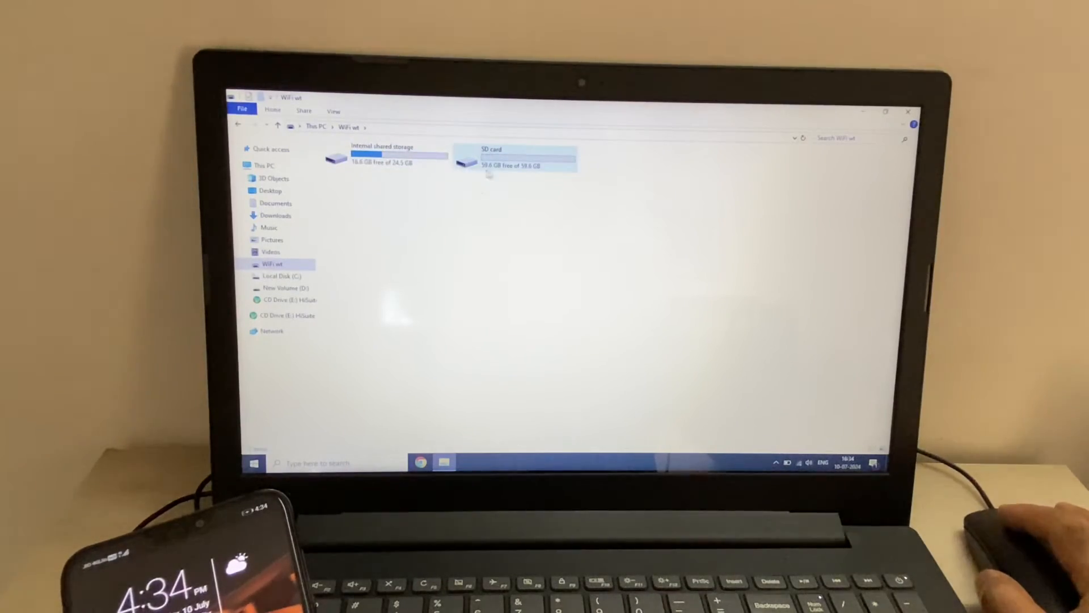